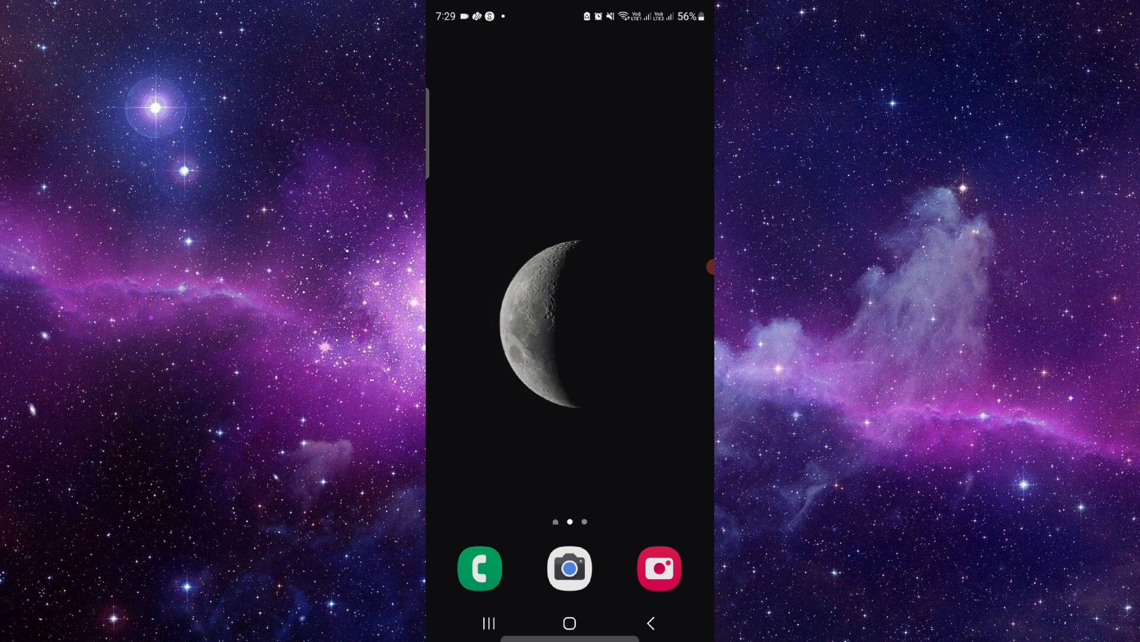
- Swipe the home screen to the app icons page and launch the Play Store
scroll("right", 3)
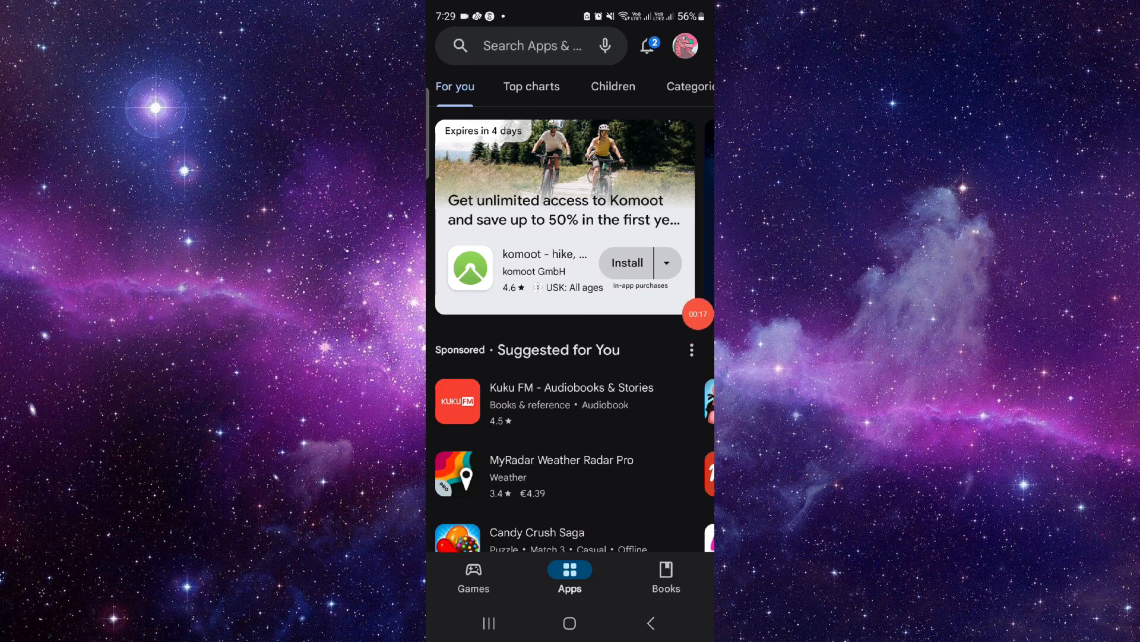
- Search the store for 'nbc', then return to the home screen's wallpaper page
left_click(534, 45)
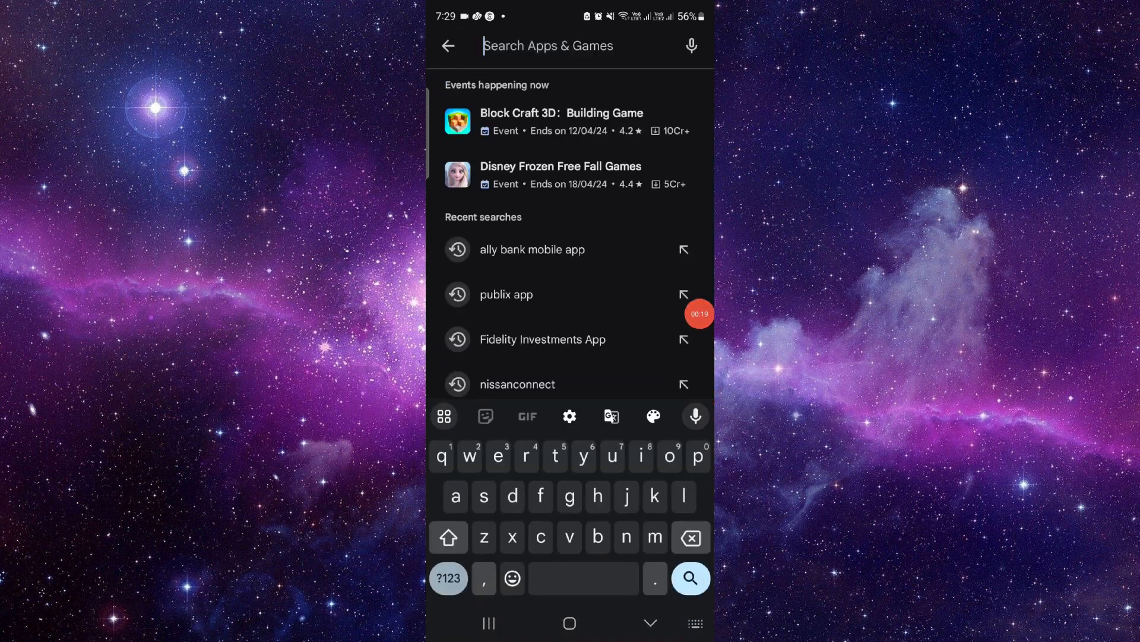
type("nbc")
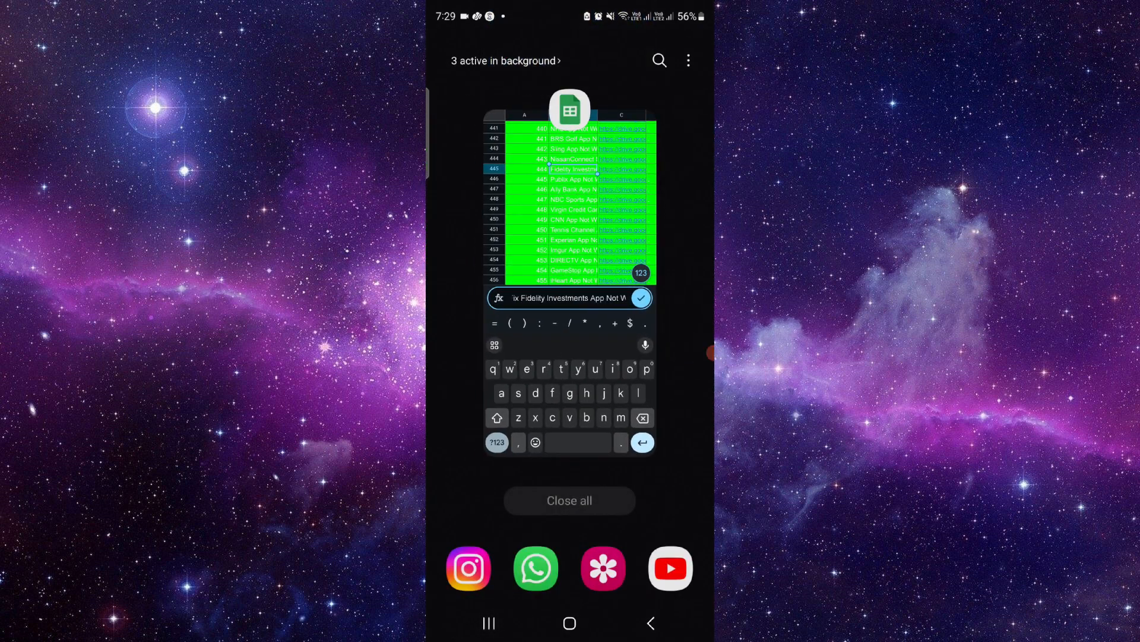
left_click(570, 622)
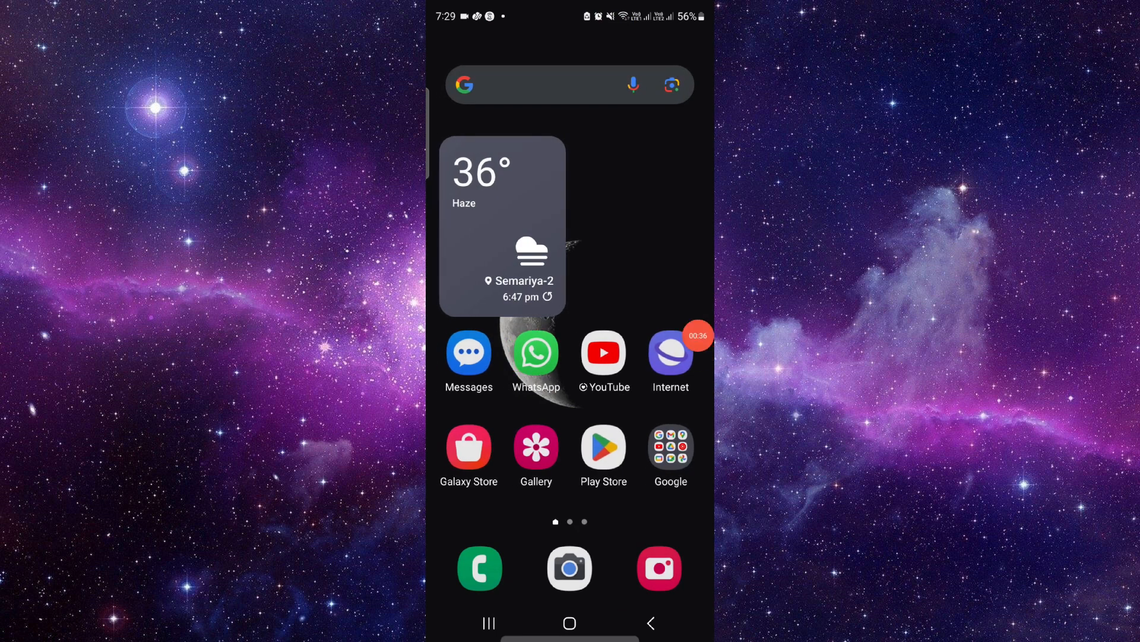
scroll("left", 3)
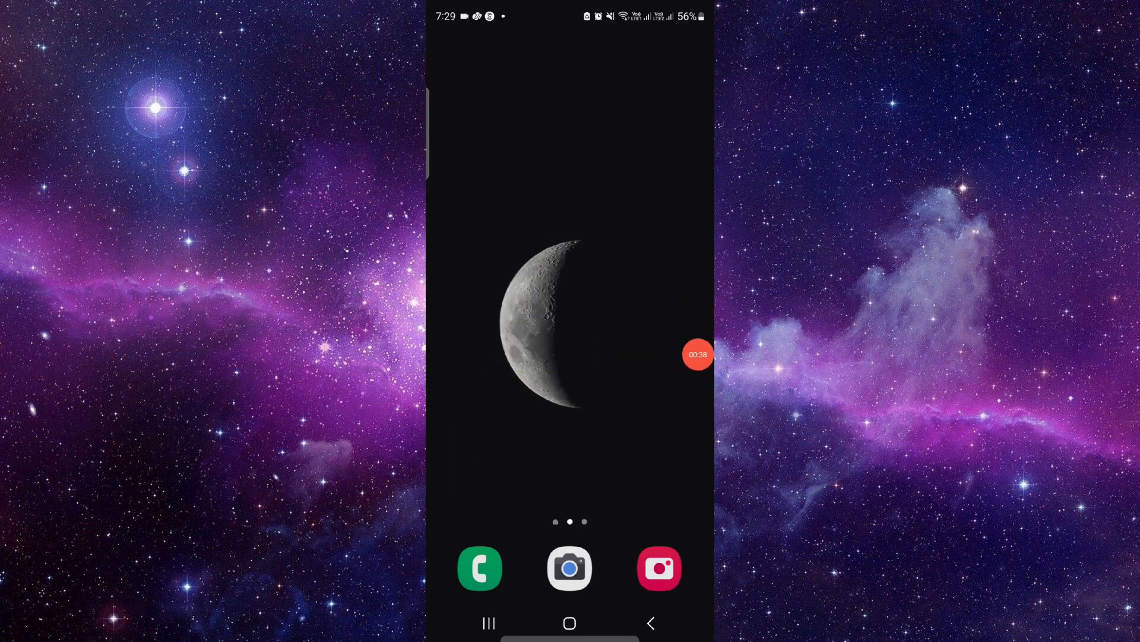